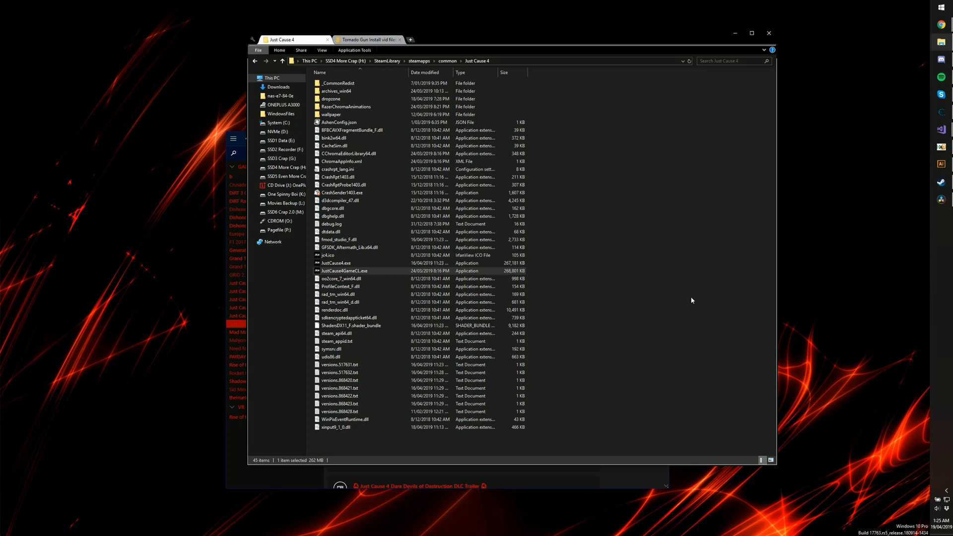
{"action": "mouse_move", "coordinate": [748, 254]}
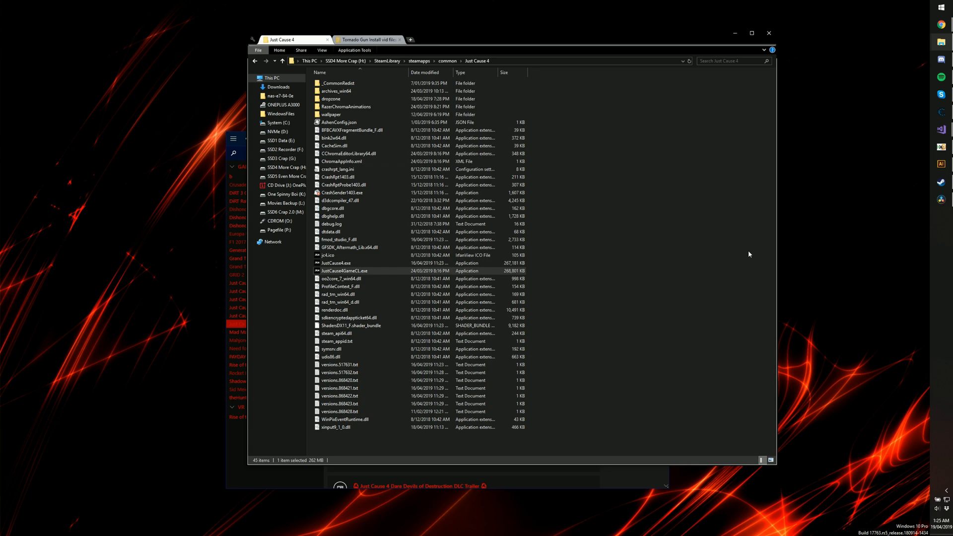
{"action": "mouse_move", "coordinate": [755, 202]}
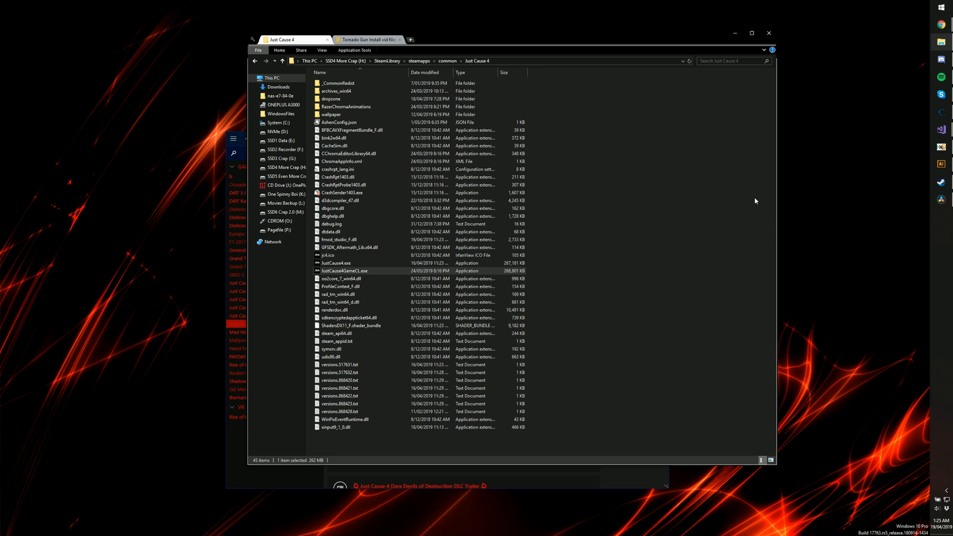
{"action": "mouse_move", "coordinate": [557, 239]}
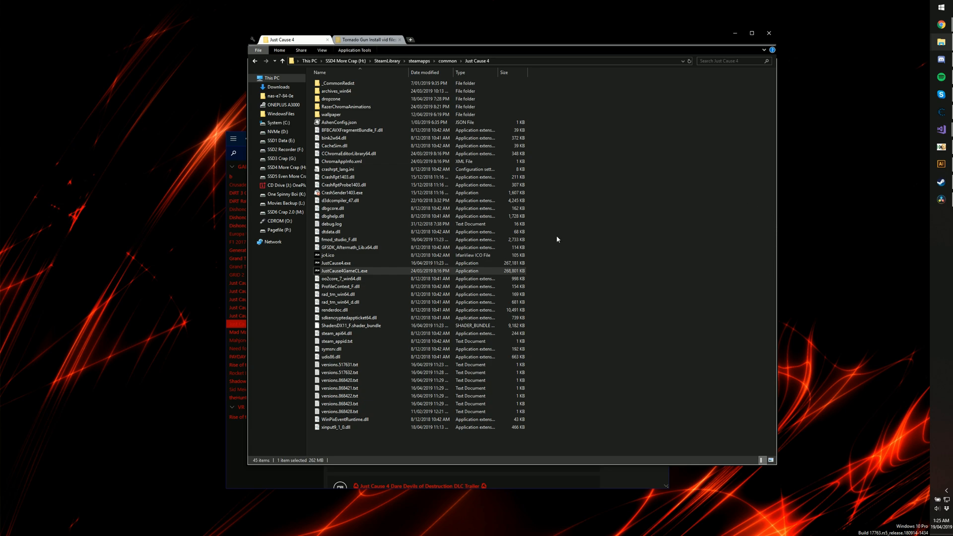
{"action": "mouse_move", "coordinate": [575, 252]}
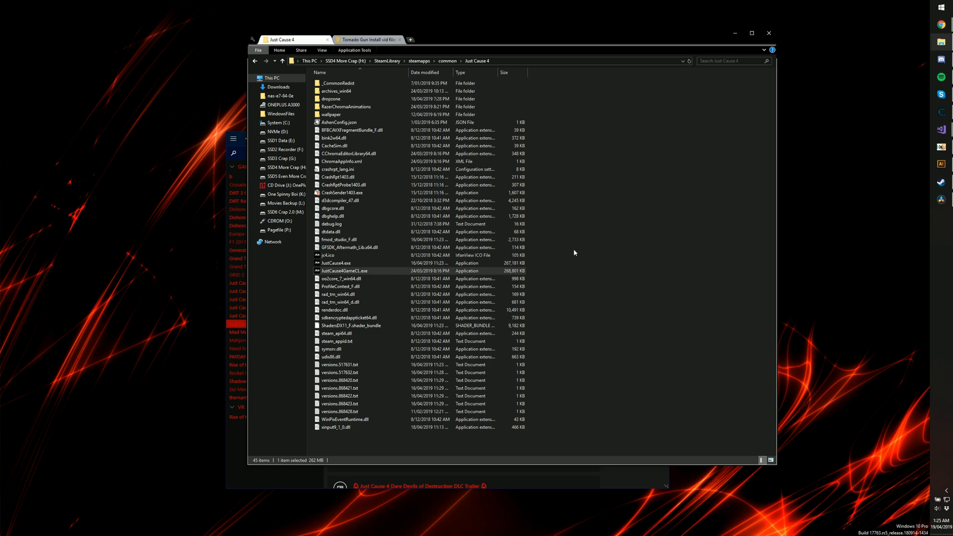
{"action": "mouse_move", "coordinate": [593, 261]}
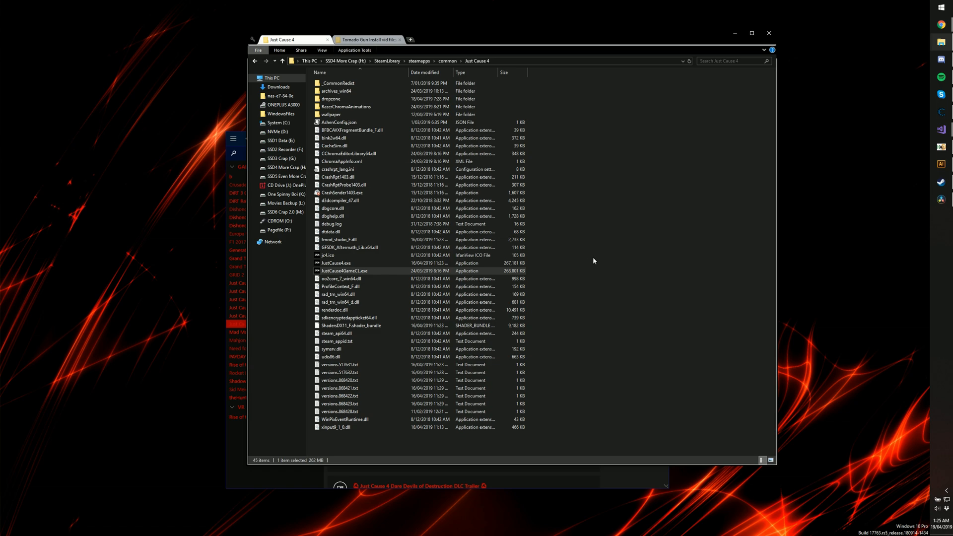
{"action": "mouse_move", "coordinate": [643, 271]}
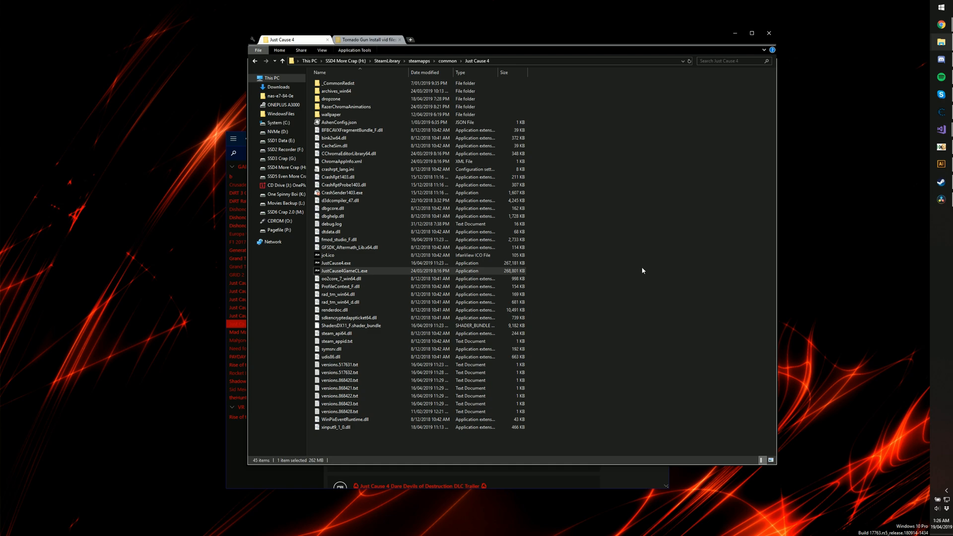
{"action": "mouse_move", "coordinate": [740, 250]}
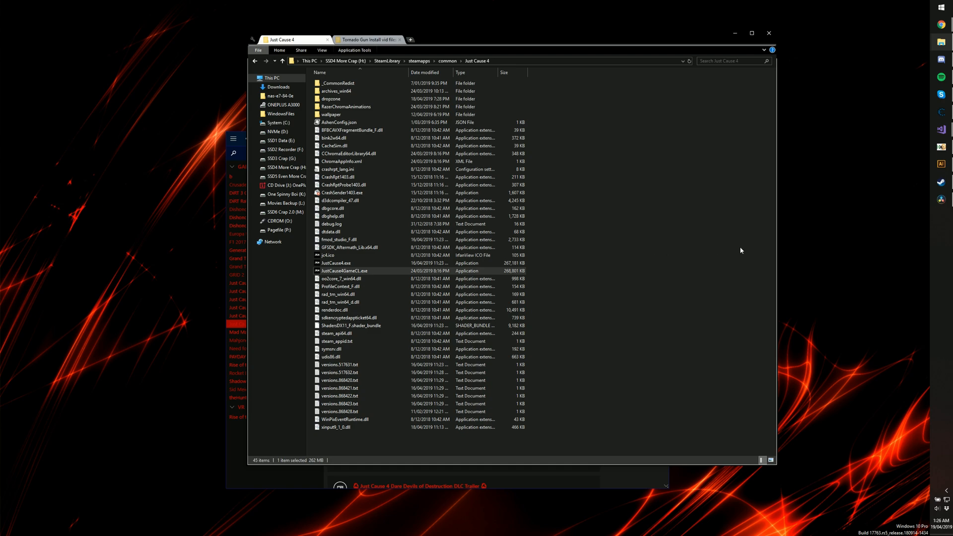
{"action": "mouse_move", "coordinate": [677, 186]}
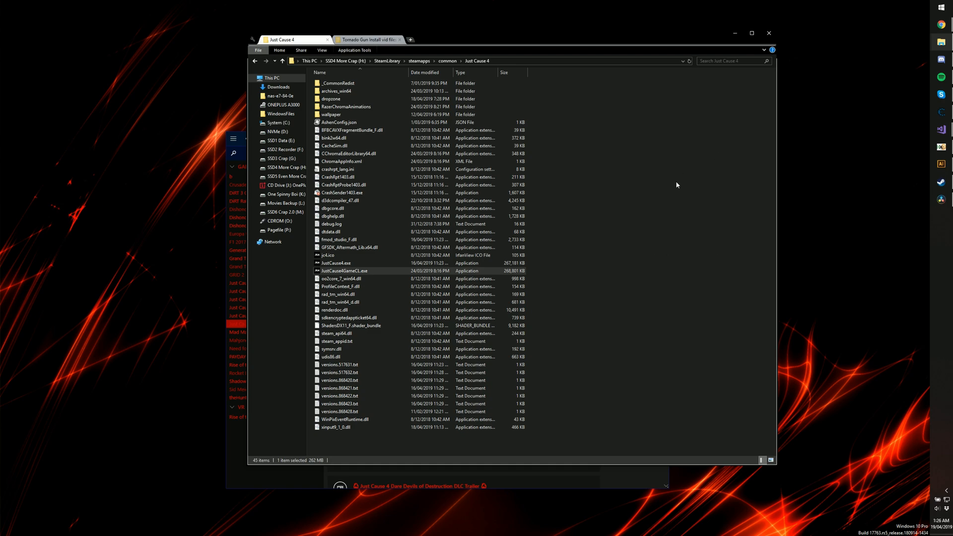
{"action": "mouse_move", "coordinate": [531, 245]}
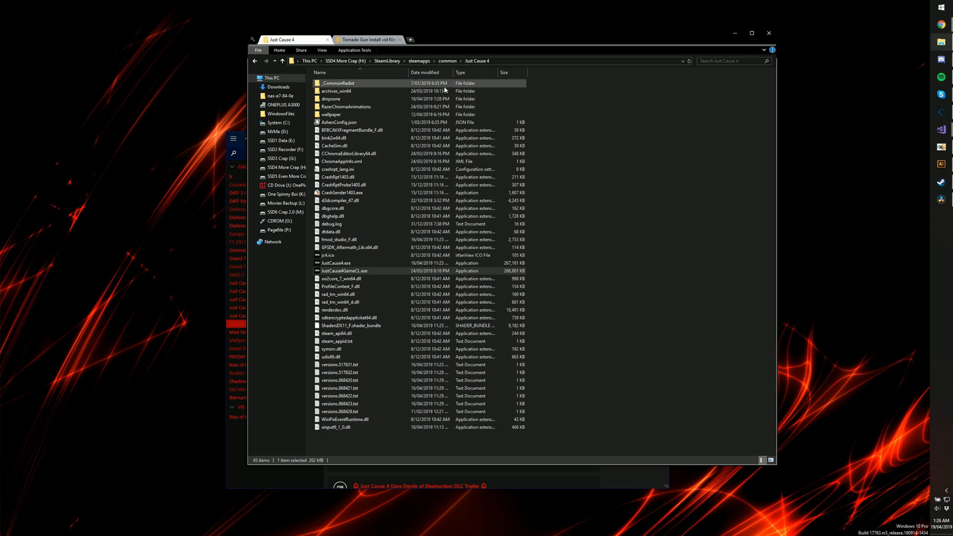
Switch to the Tornado Gun Install vid files folder holding the downloaded archives
{"action": "left_click", "coordinate": [337, 262]}
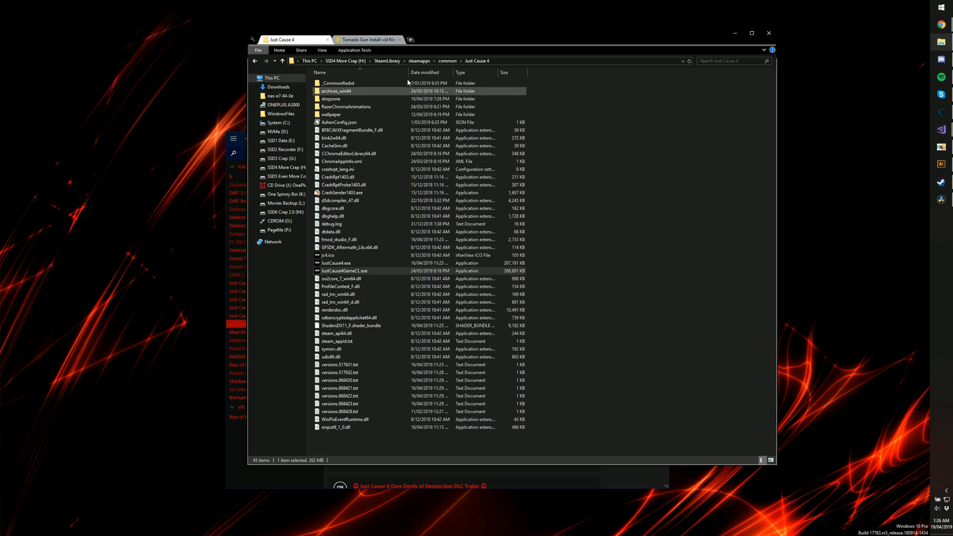
{"action": "left_click", "coordinate": [364, 38]}
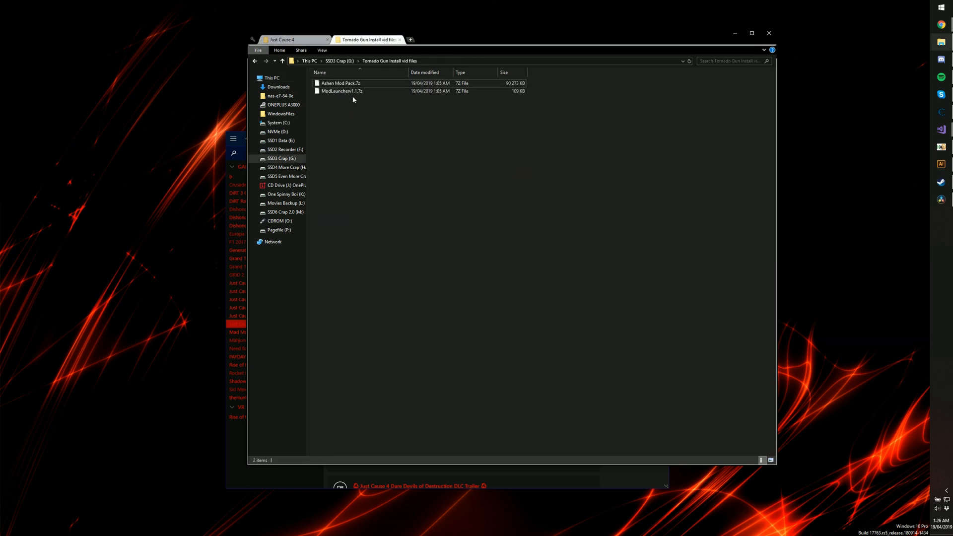
{"action": "left_click", "coordinate": [366, 91]}
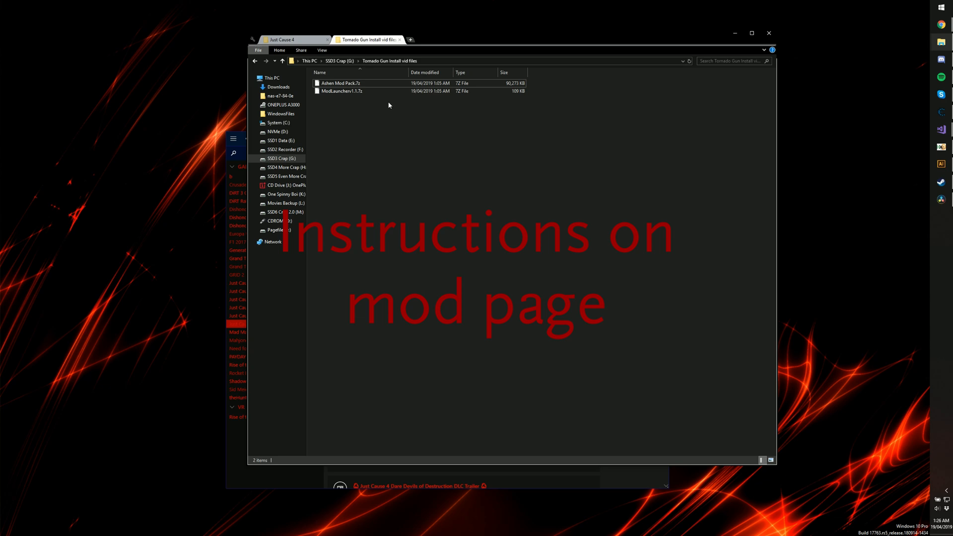
{"action": "left_click", "coordinate": [344, 92]}
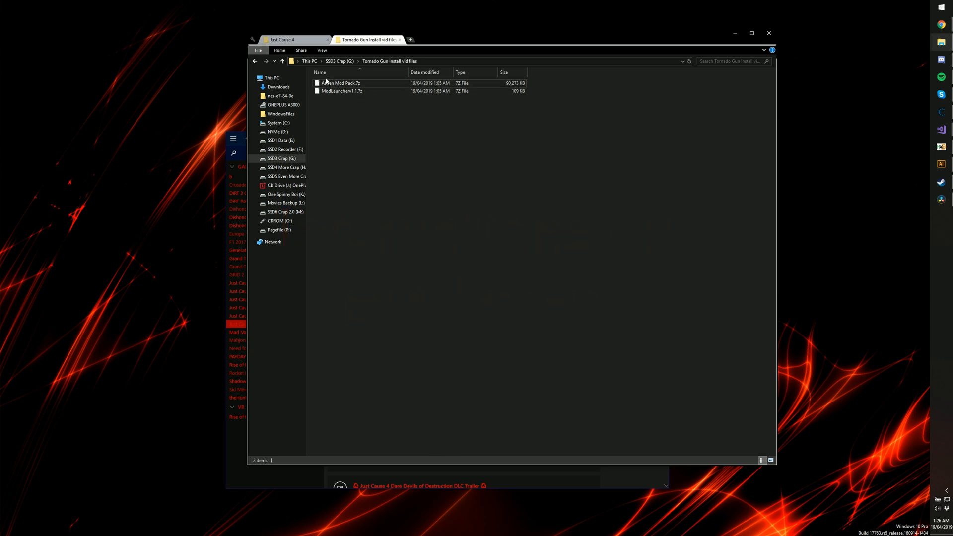
Extract the Ashen Mod Pack and ModLauncherv1.1 7z archives here with 7-Zip
{"action": "left_click", "coordinate": [340, 83]}
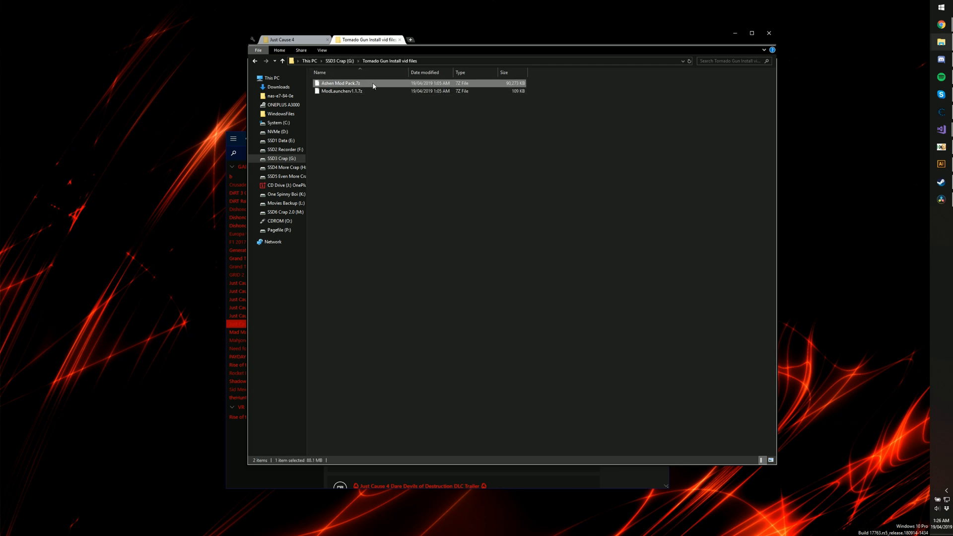
{"action": "left_click", "coordinate": [341, 90]}
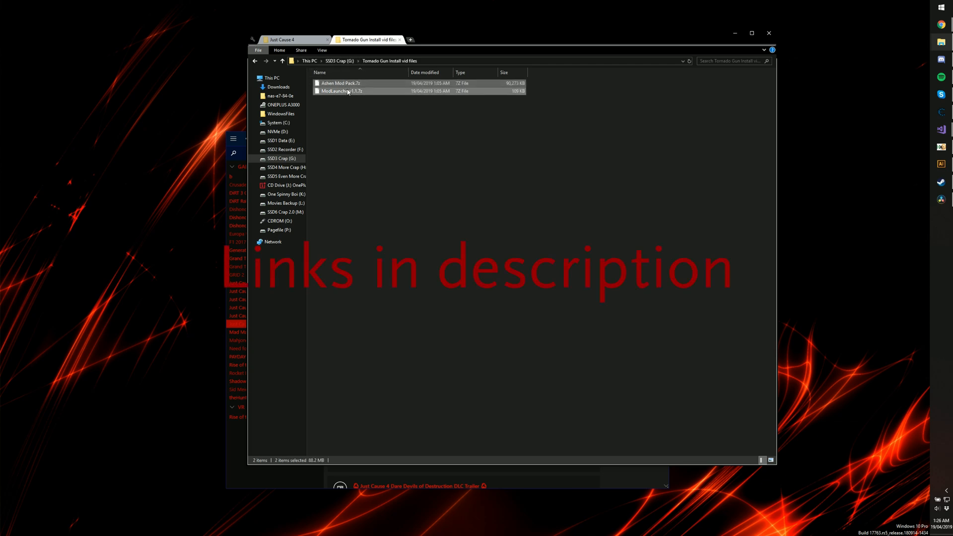
{"action": "right_click", "coordinate": [341, 90]}
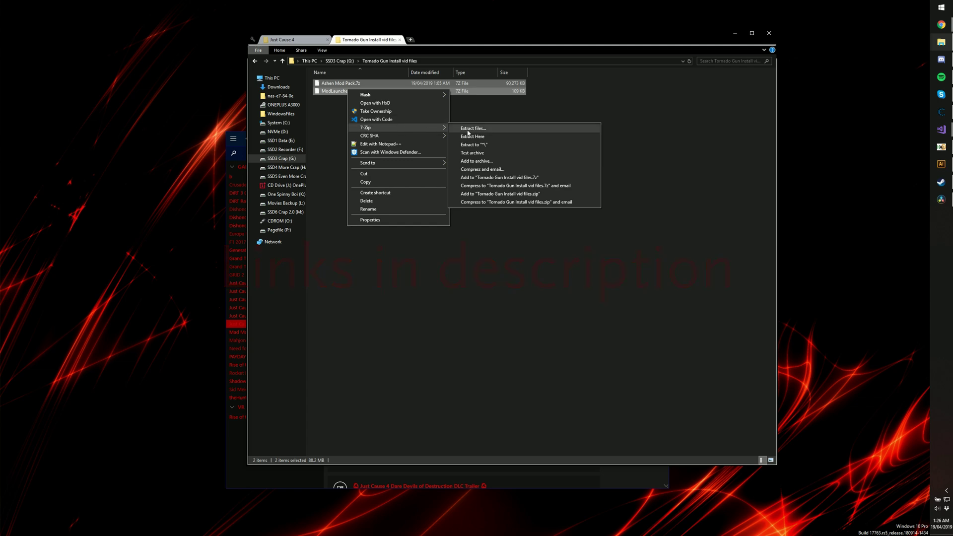
{"action": "left_click", "coordinate": [473, 144]}
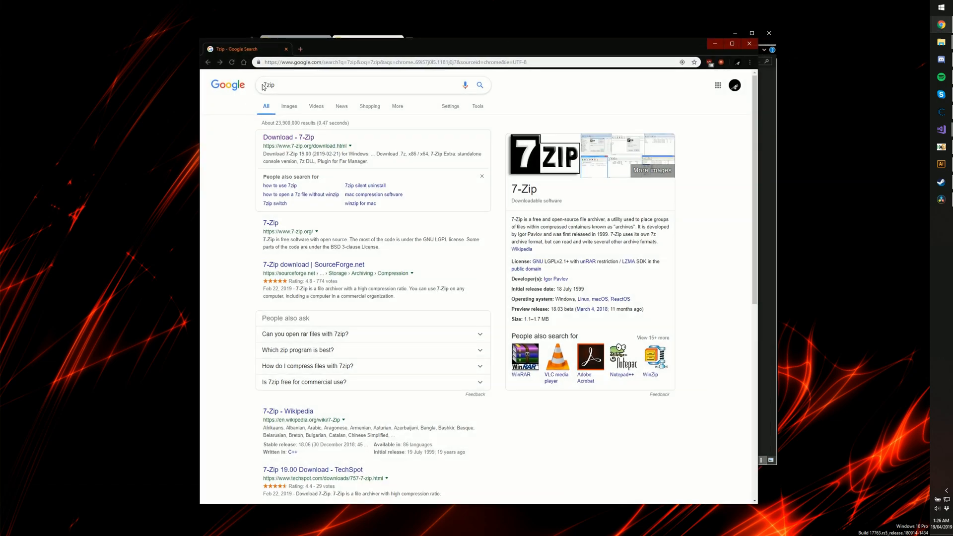
{"action": "mouse_move", "coordinate": [271, 142]}
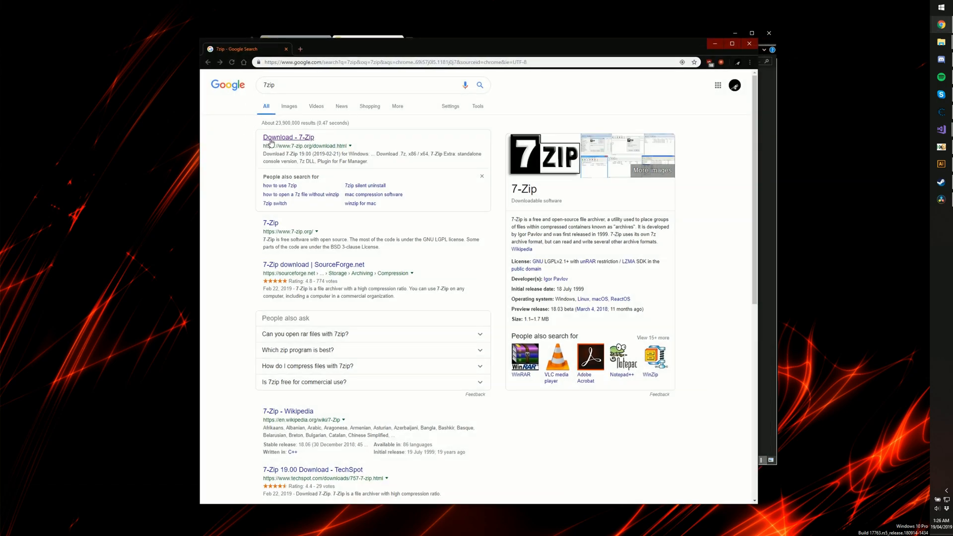
Follow the official 'Download - 7-Zip' result from the Google search
{"action": "left_click", "coordinate": [287, 137]}
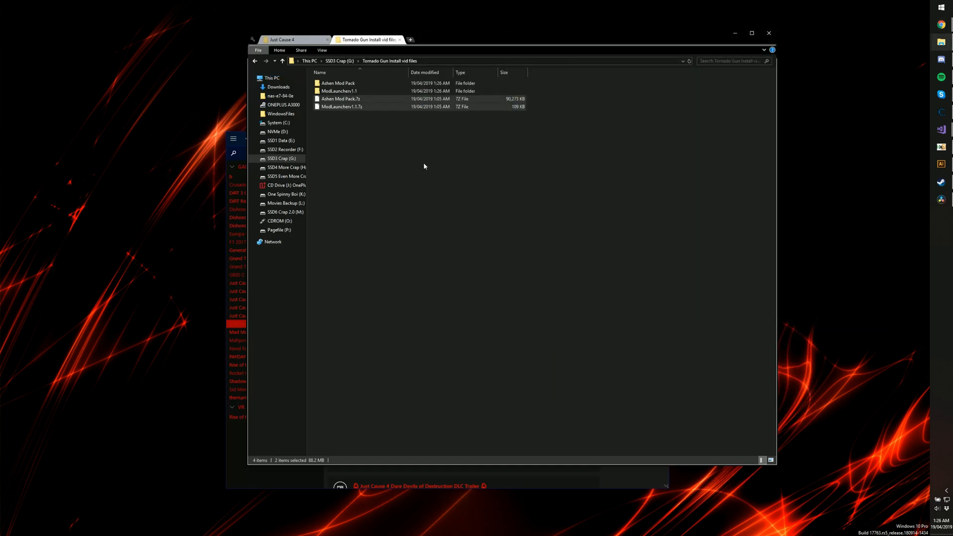
{"action": "mouse_move", "coordinate": [339, 91]}
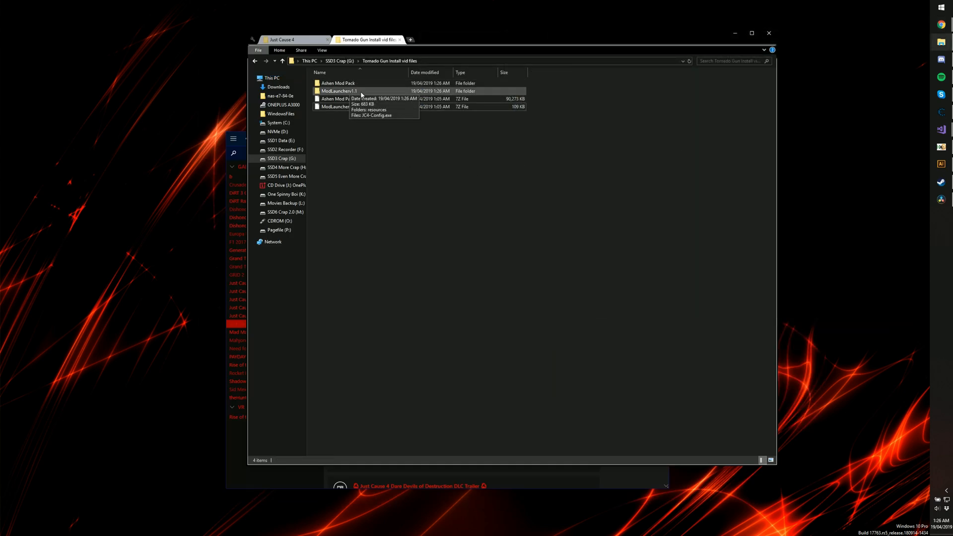
{"action": "mouse_move", "coordinate": [365, 136]}
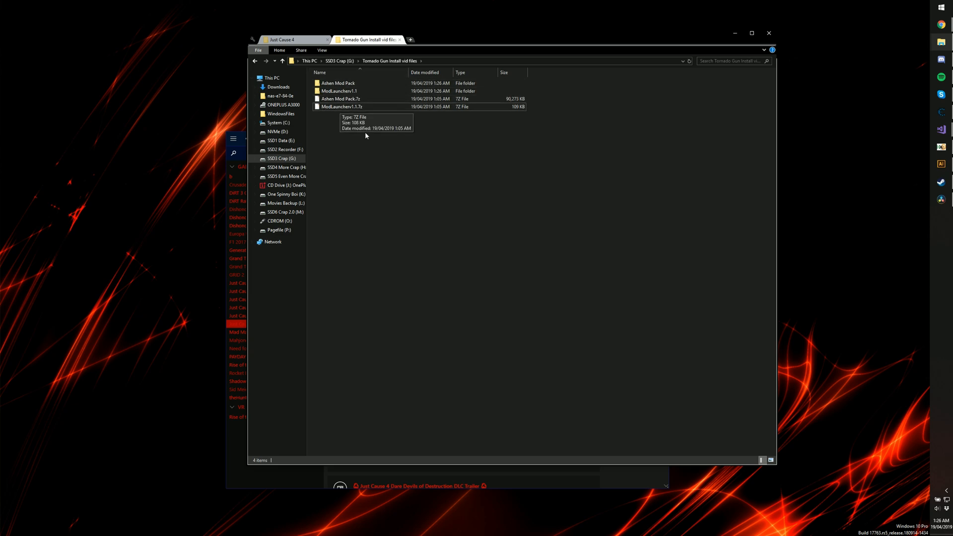
{"action": "mouse_move", "coordinate": [341, 91]}
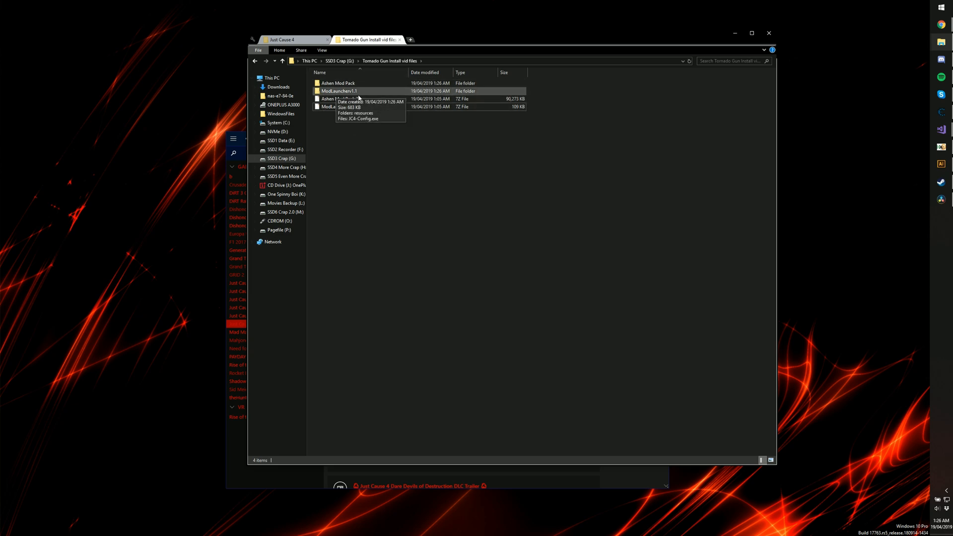
Run JC4-Config.exe from the extracted ModLauncherv1.1 folder to start launcher setup
{"action": "double_click", "coordinate": [338, 91]}
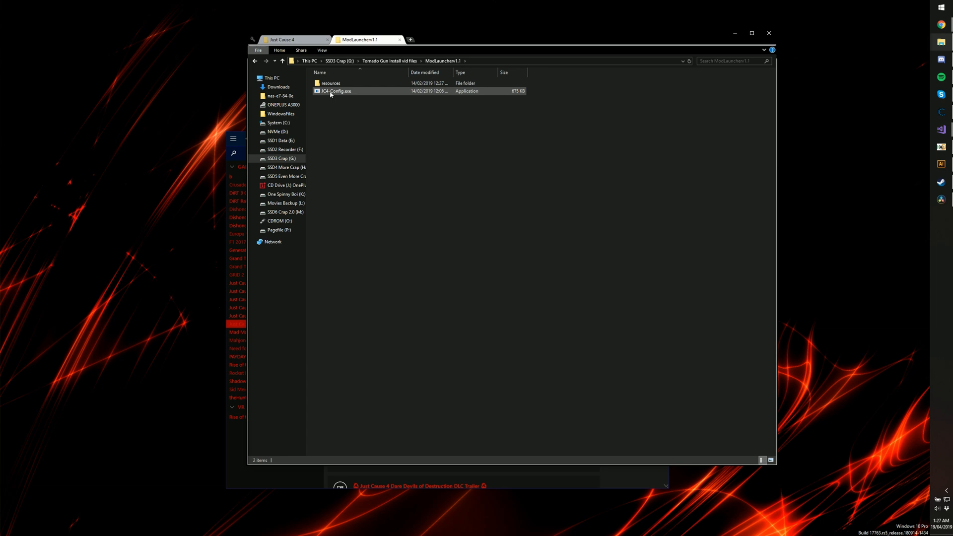
{"action": "double_click", "coordinate": [334, 91]}
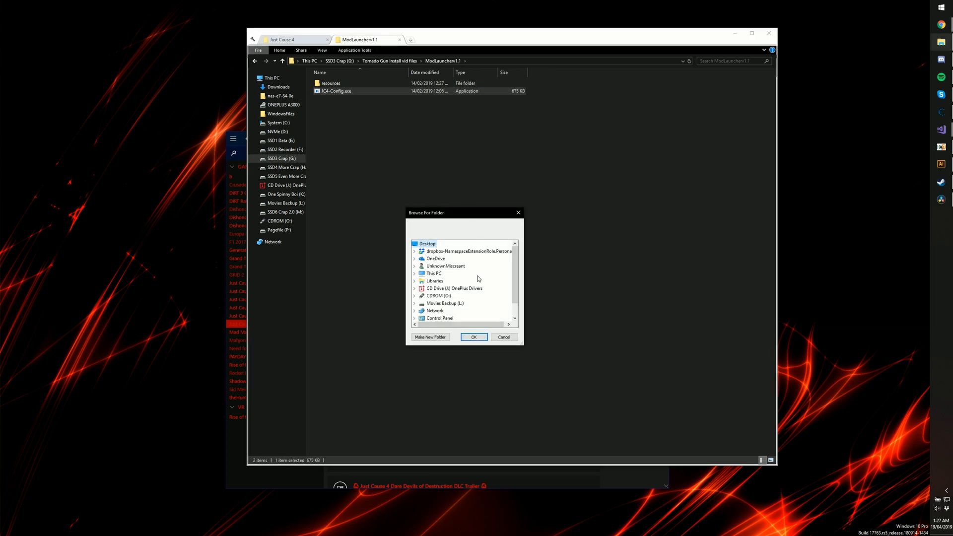
Browse into the H: drive's SteamLibrary in the folder picker, then cancel it
{"action": "left_click", "coordinate": [415, 273]}
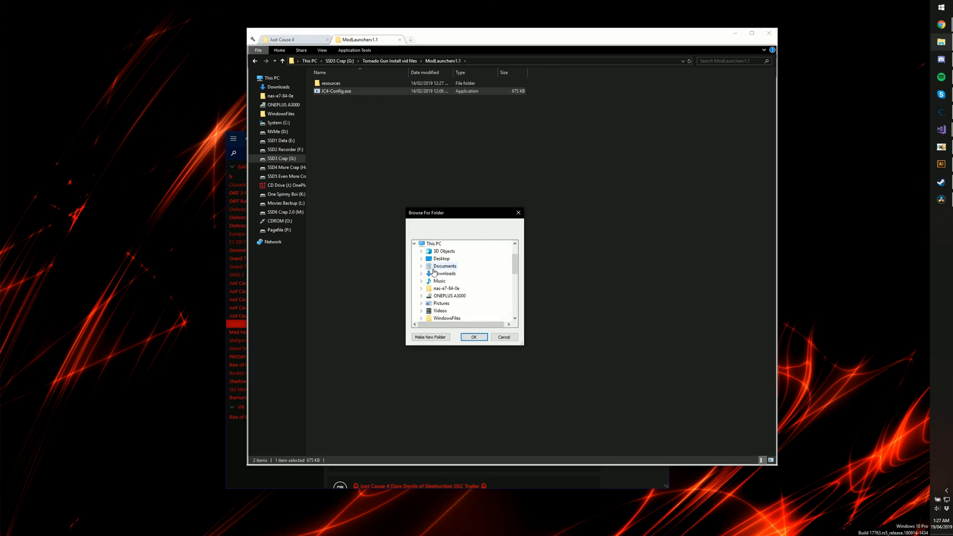
{"action": "scroll", "scroll_direction": "down", "scroll_amount": 3}
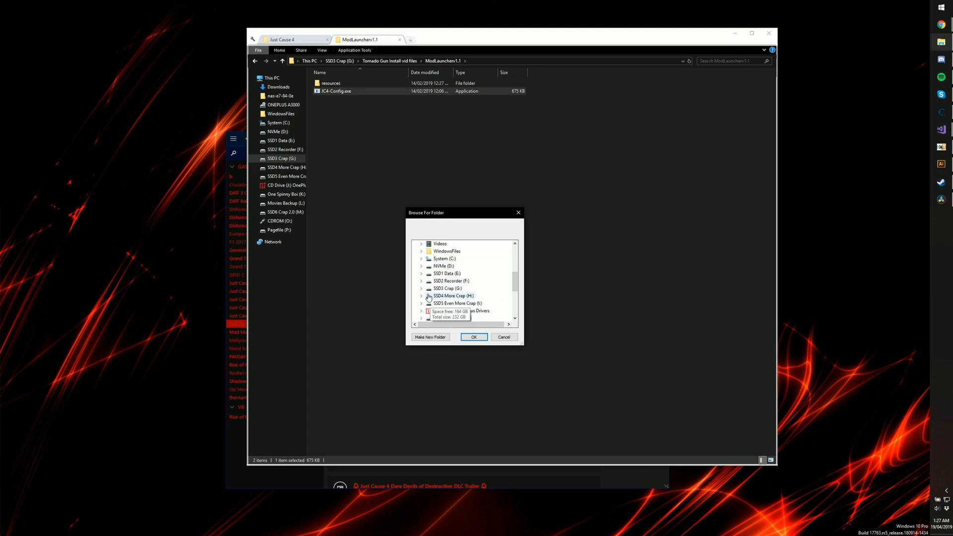
{"action": "left_click", "coordinate": [420, 296]}
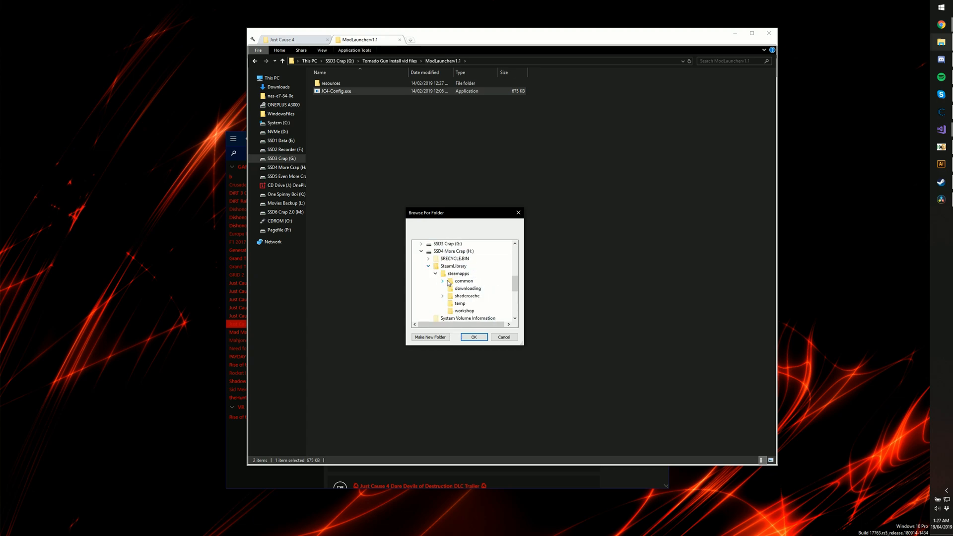
{"action": "left_click", "coordinate": [442, 281]}
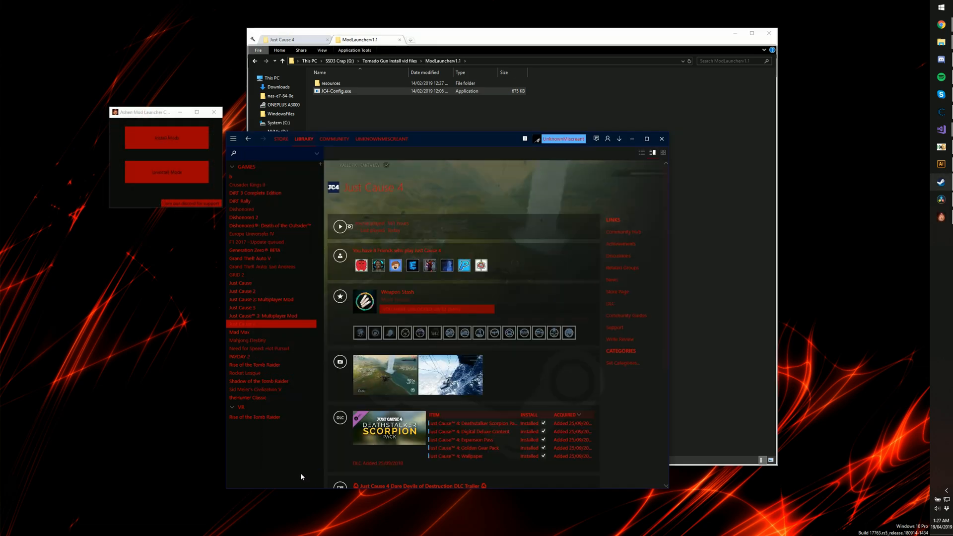
Browse Just Cause 4's local files from its Steam properties, then close the properties
{"action": "right_click", "coordinate": [271, 323]}
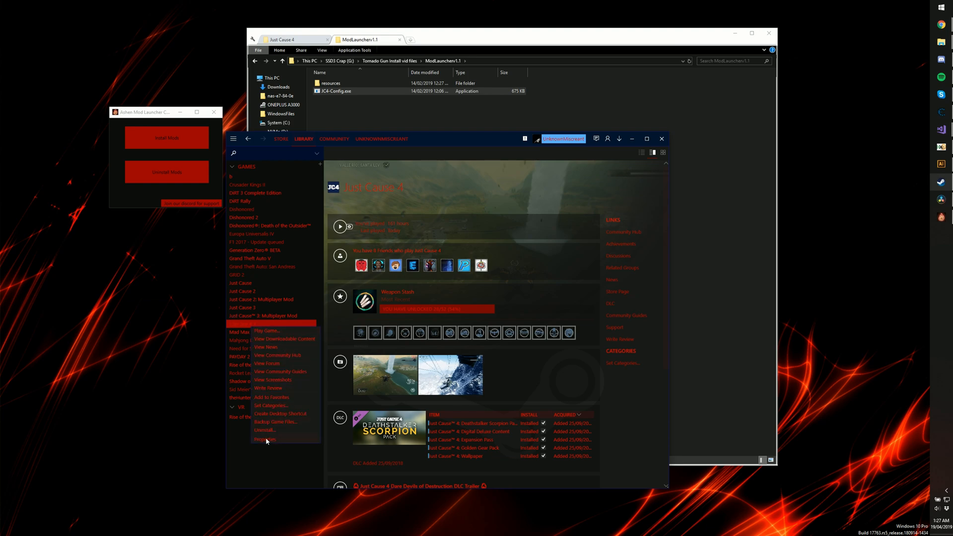
{"action": "left_click", "coordinate": [264, 439]}
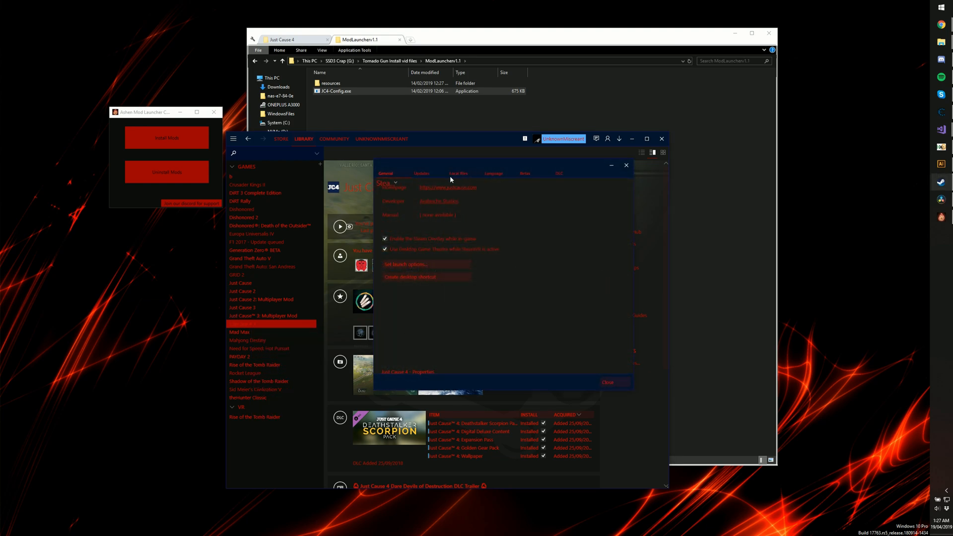
{"action": "left_click", "coordinate": [458, 172]}
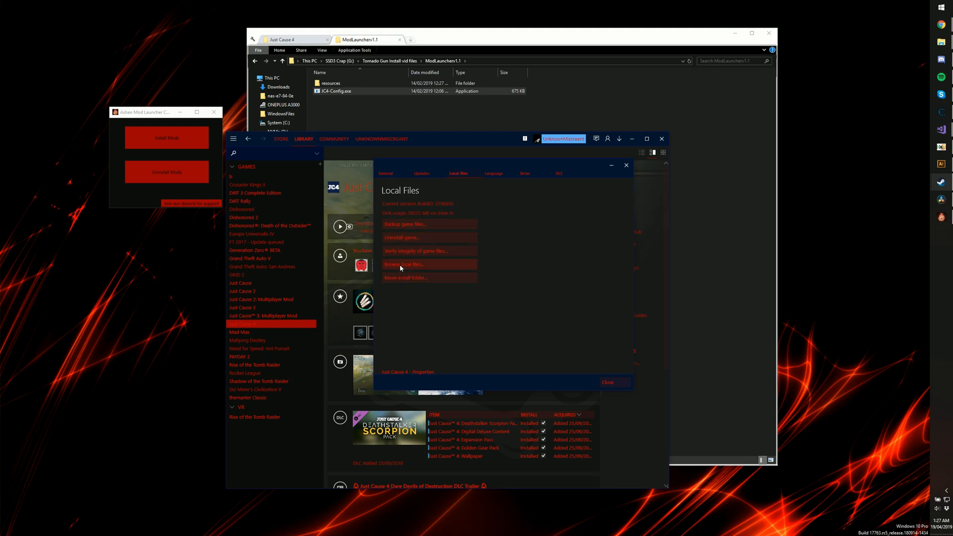
{"action": "mouse_move", "coordinate": [407, 277]}
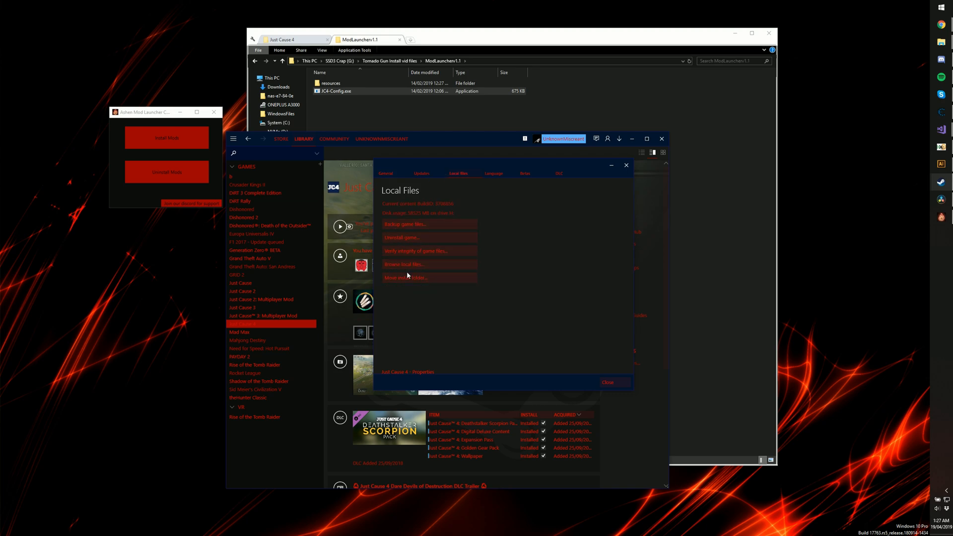
{"action": "left_click", "coordinate": [335, 91]}
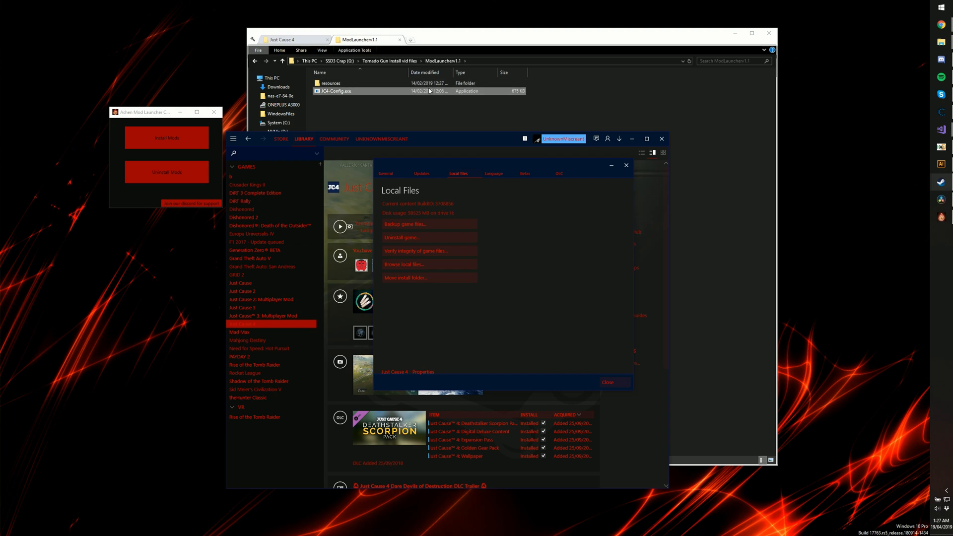
{"action": "left_click", "coordinate": [426, 107]}
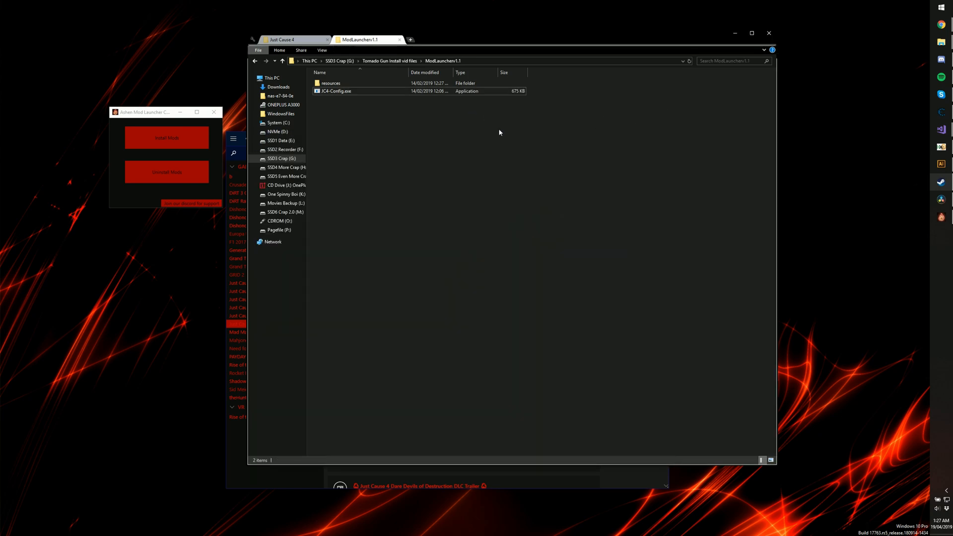
Install mod support with Ashen Mod Launcher, confirm success and close the launcher
{"action": "left_click_drag", "start_coordinate": [146, 112], "coordinate": [501, 156]}
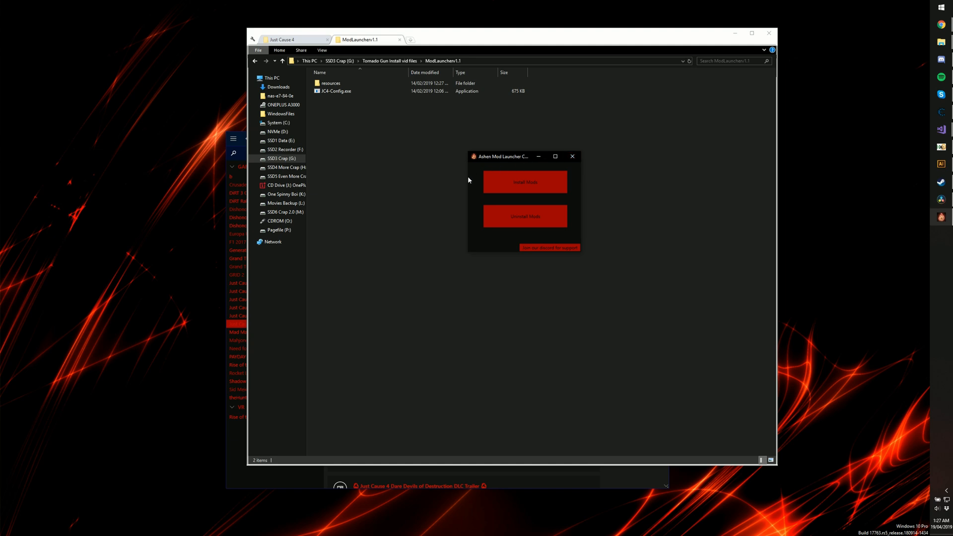
{"action": "left_click", "coordinate": [524, 181]}
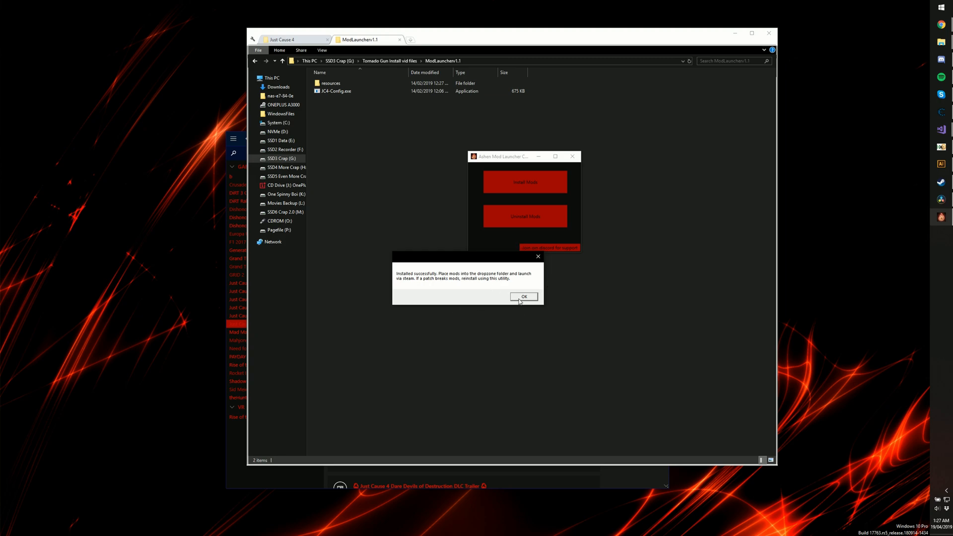
{"action": "left_click", "coordinate": [523, 296]}
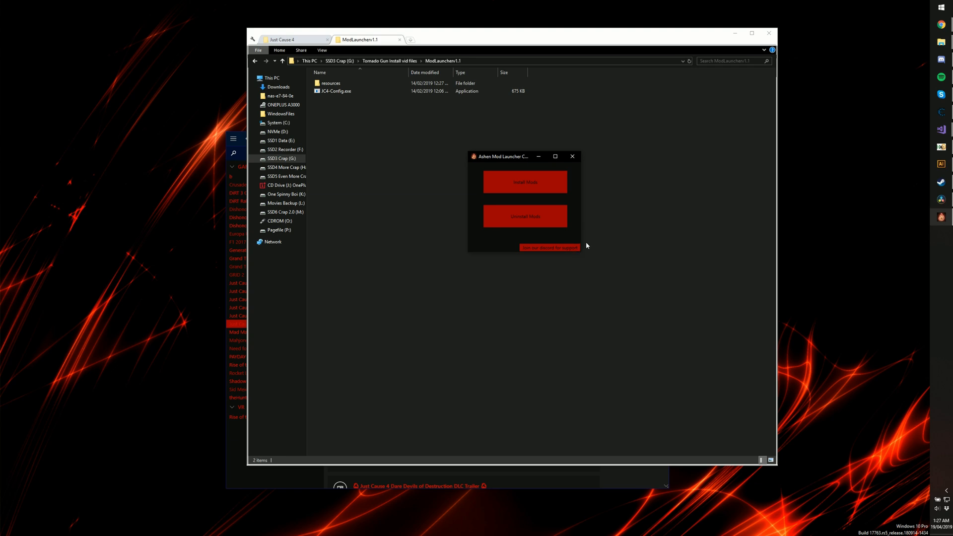
{"action": "mouse_move", "coordinate": [572, 156]}
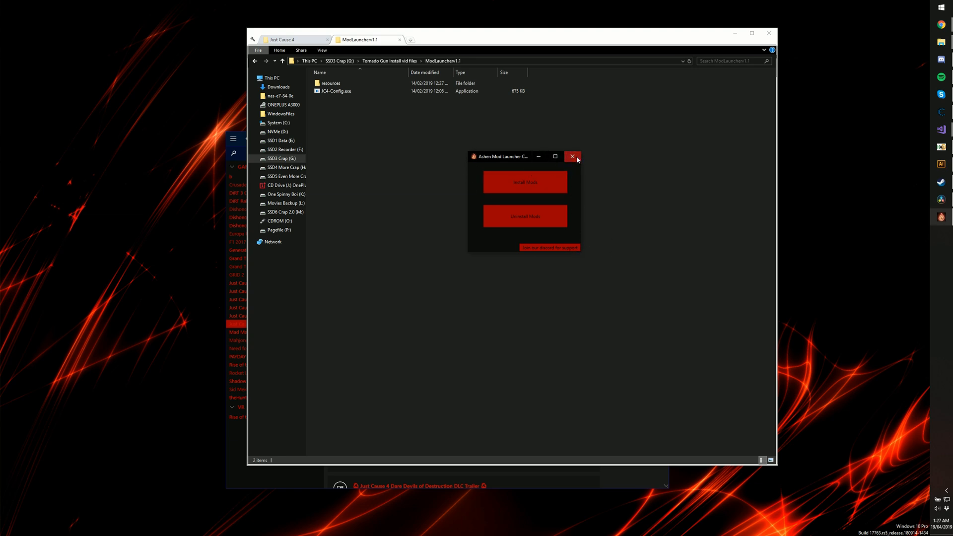
{"action": "left_click", "coordinate": [571, 156]}
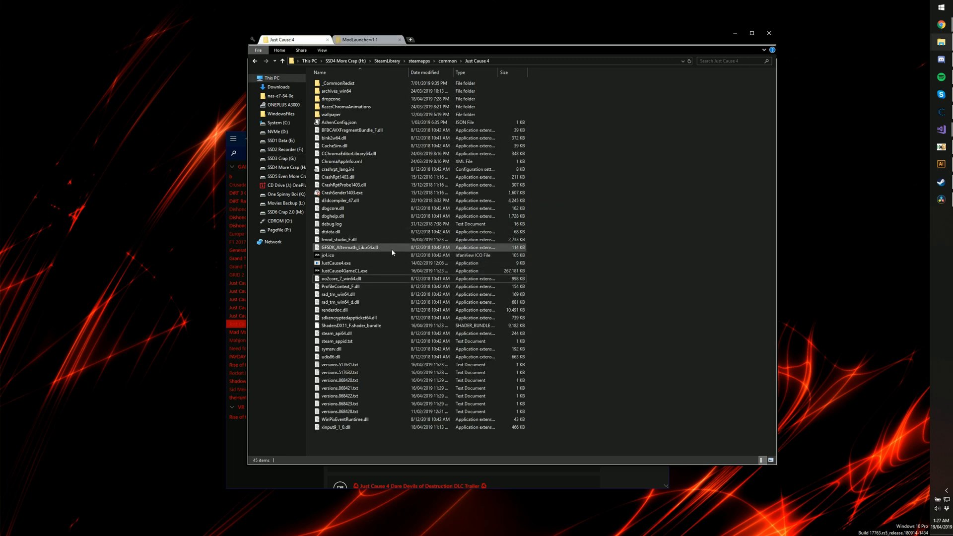
{"action": "mouse_move", "coordinate": [367, 271]}
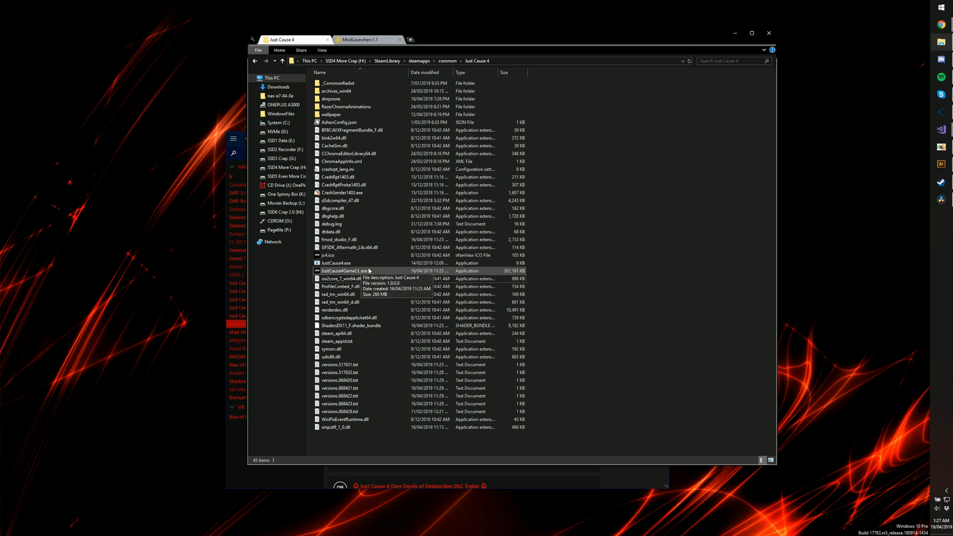
{"action": "mouse_move", "coordinate": [335, 262]}
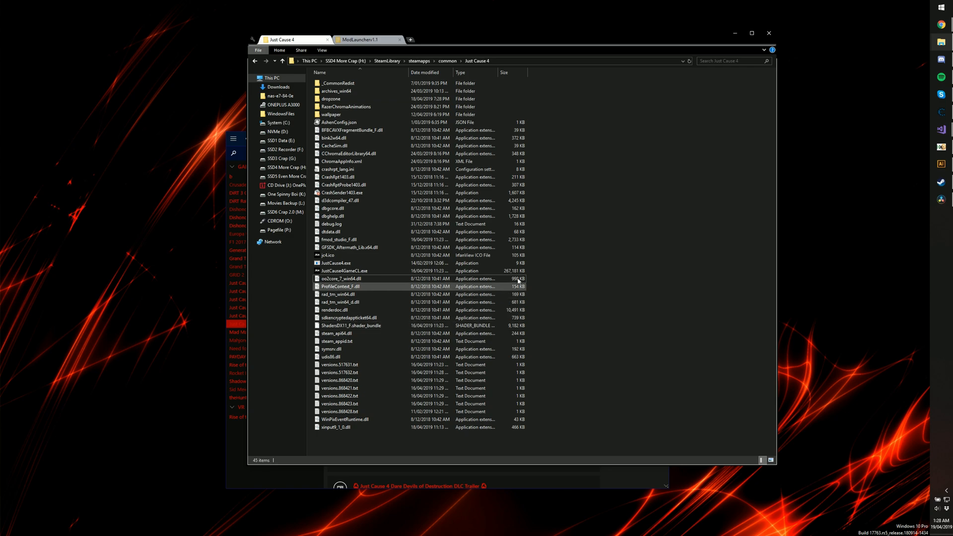
Show the H:\SteamLibrary\steamapps\common\Just Cause 4 folder
{"action": "left_click", "coordinate": [364, 39]}
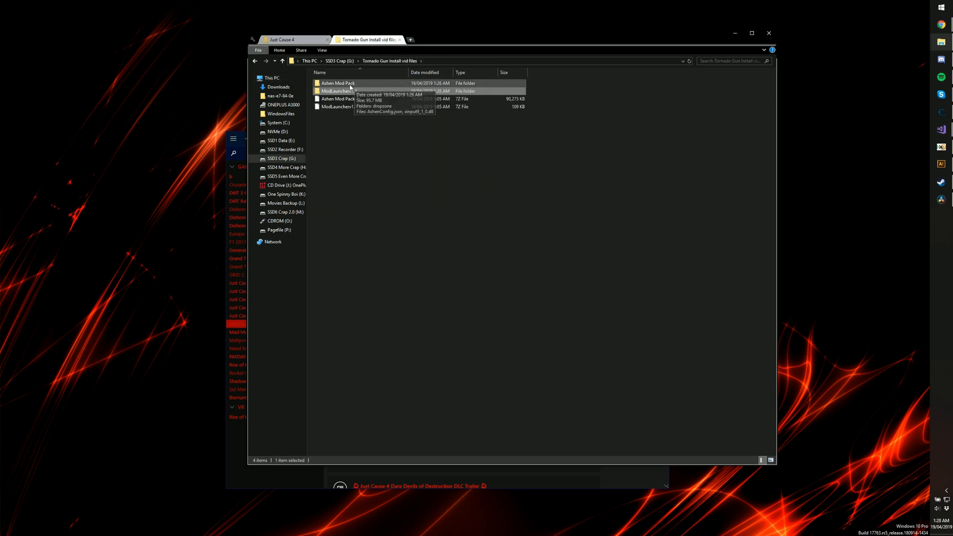
Copy xinput9_1_0.dll from Ashen Mod Pack into Just Cause 4, replacing the existing file
{"action": "double_click", "coordinate": [336, 83]}
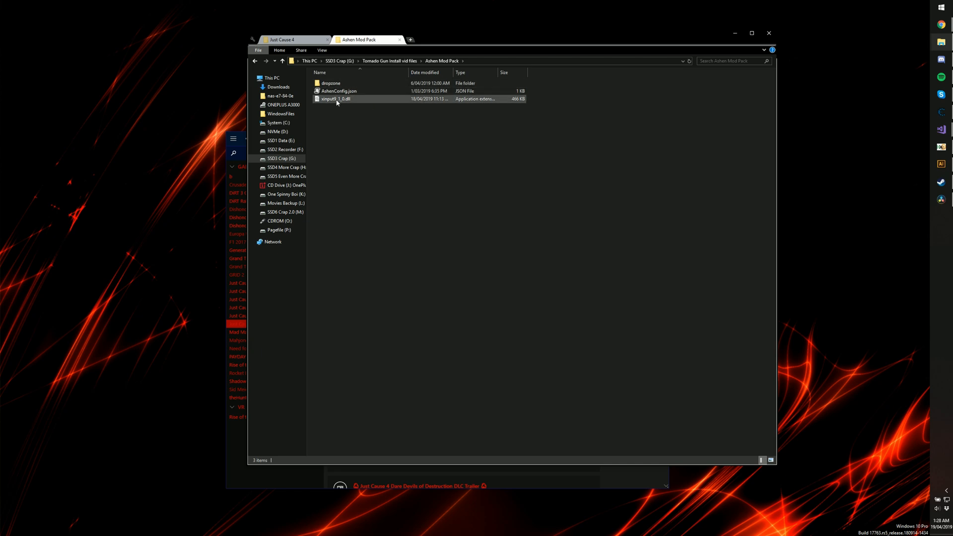
{"action": "left_click", "coordinate": [337, 98]}
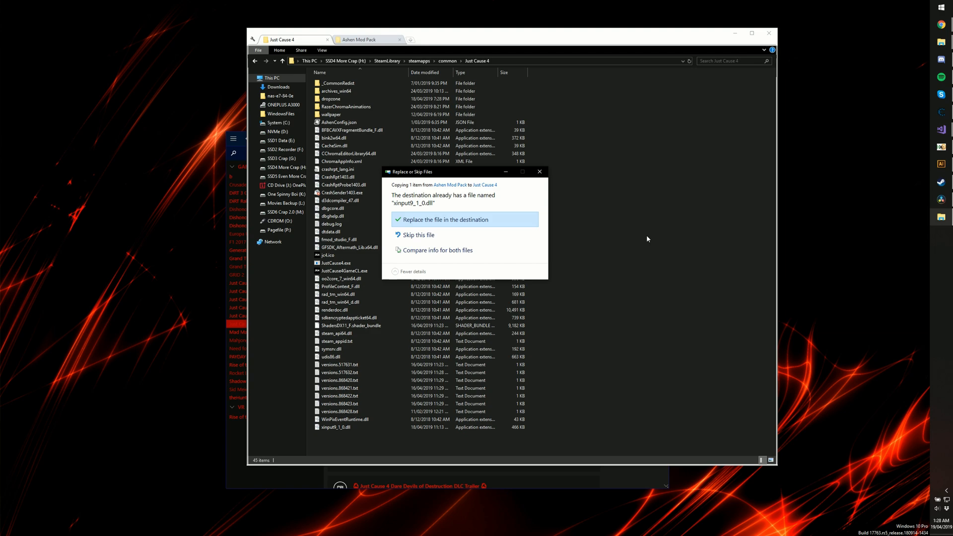
{"action": "left_click", "coordinate": [463, 219]}
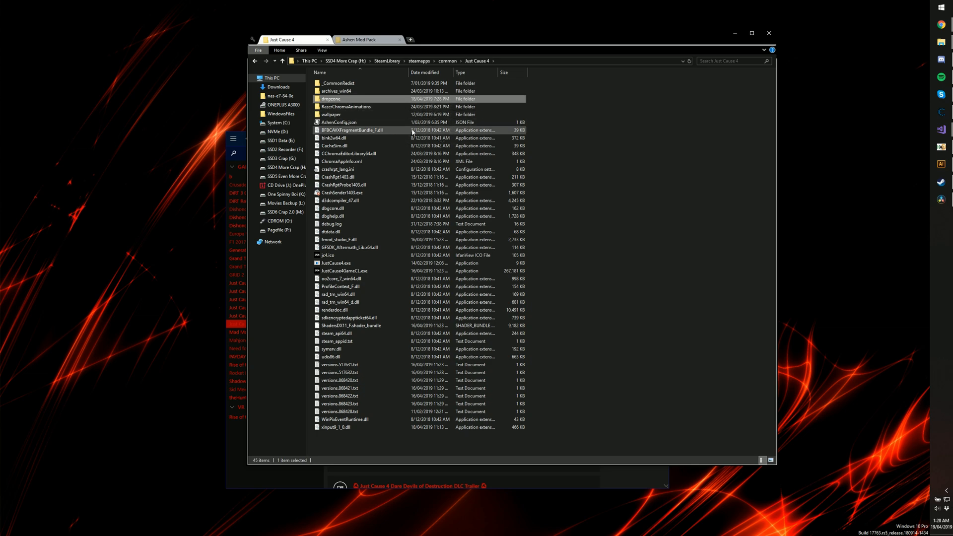
{"action": "mouse_move", "coordinate": [544, 217]}
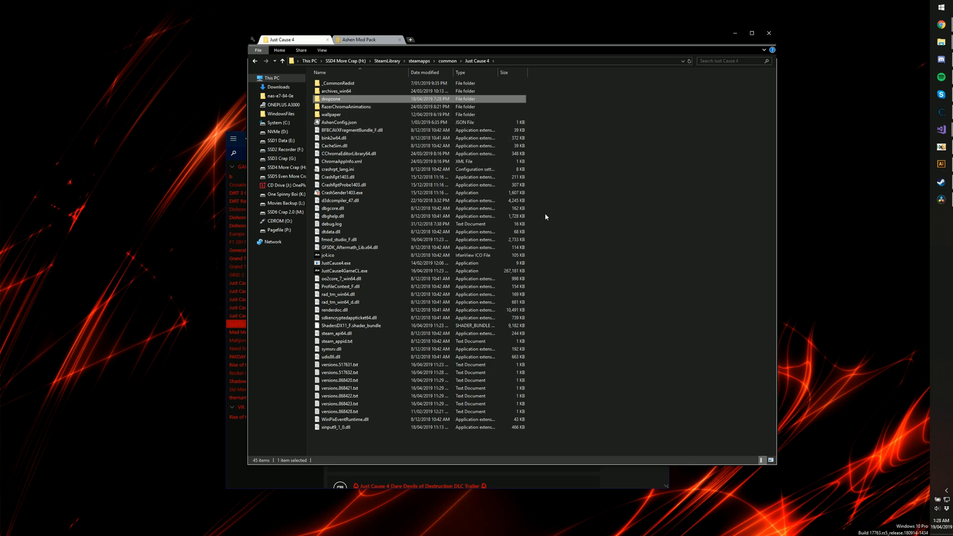
{"action": "left_click", "coordinate": [358, 40]}
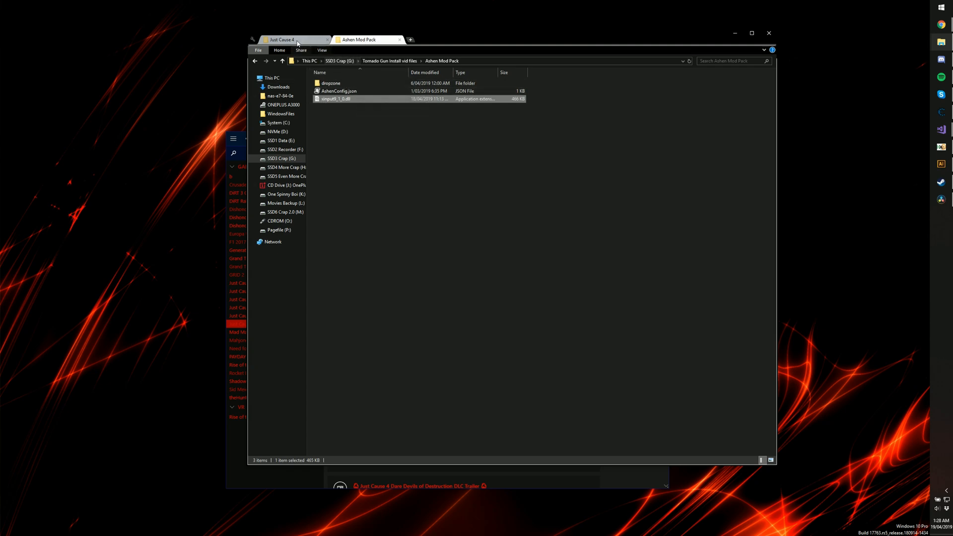
{"action": "left_click", "coordinate": [281, 39]}
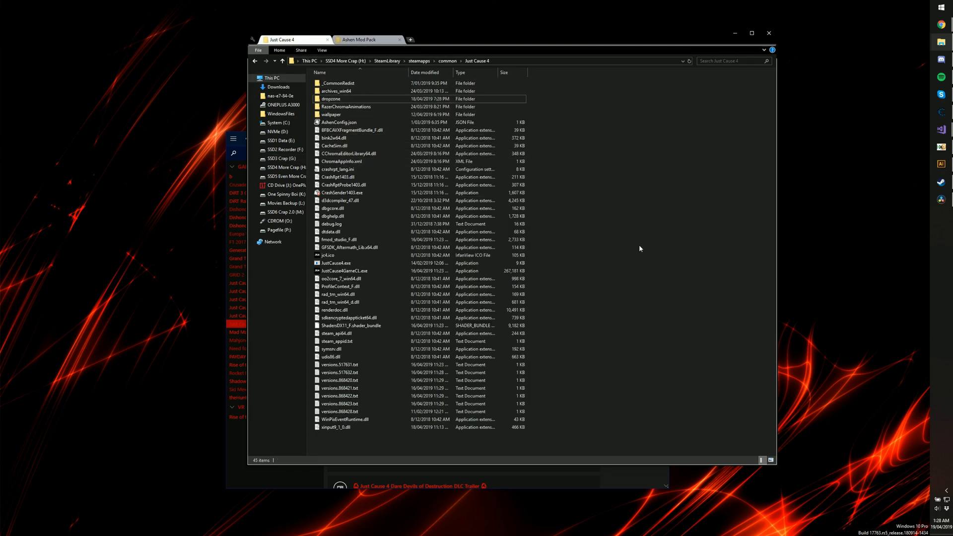
{"action": "mouse_move", "coordinate": [533, 344]}
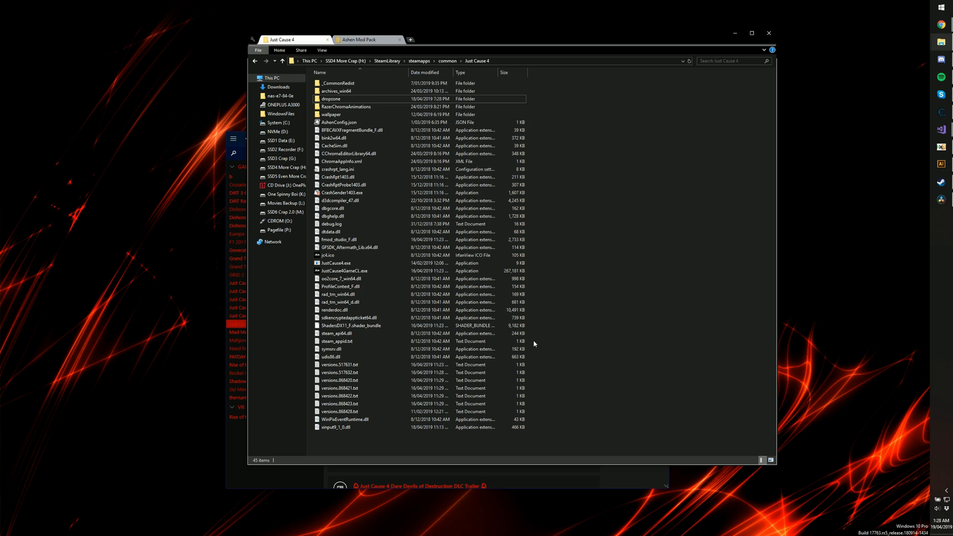